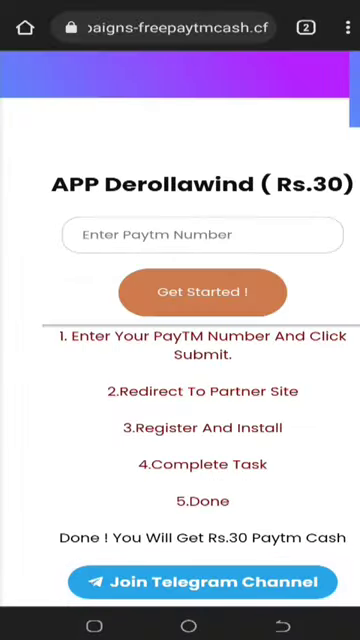
click(204, 208)
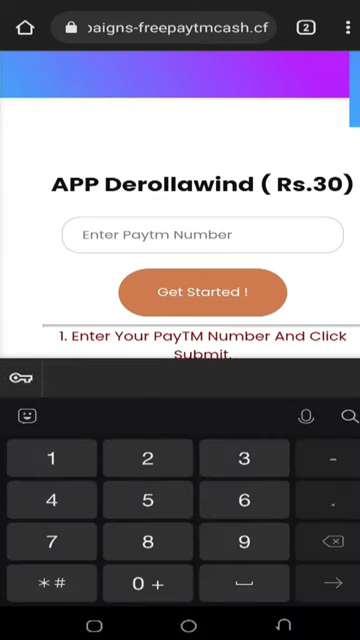
text(99980)
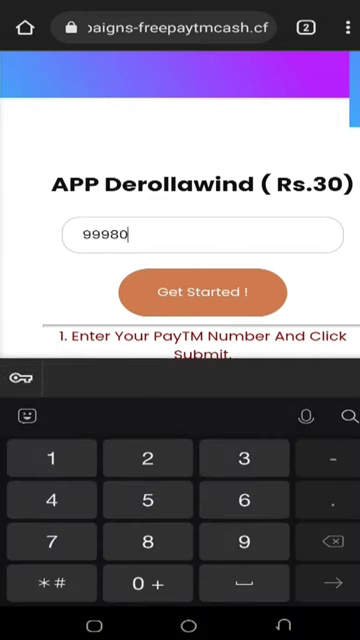
text(130)
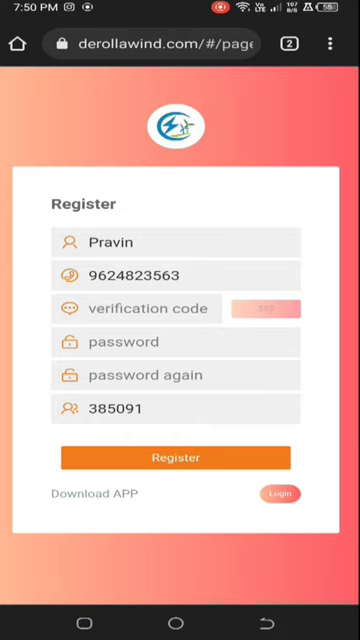
Submit the Derollawind registration, acknowledge success, and begin the login phone number field
click(176, 340)
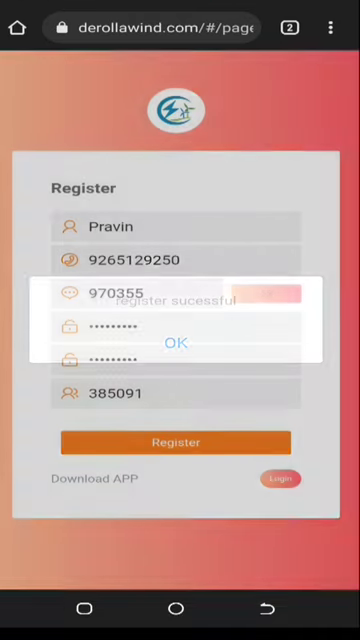
click(180, 344)
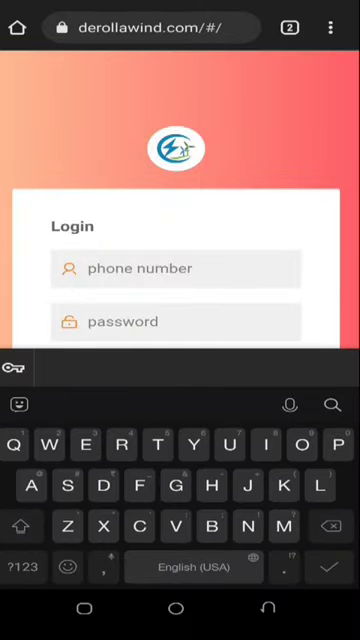
click(22, 564)
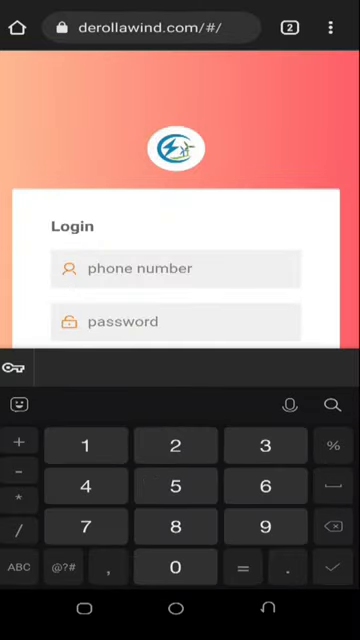